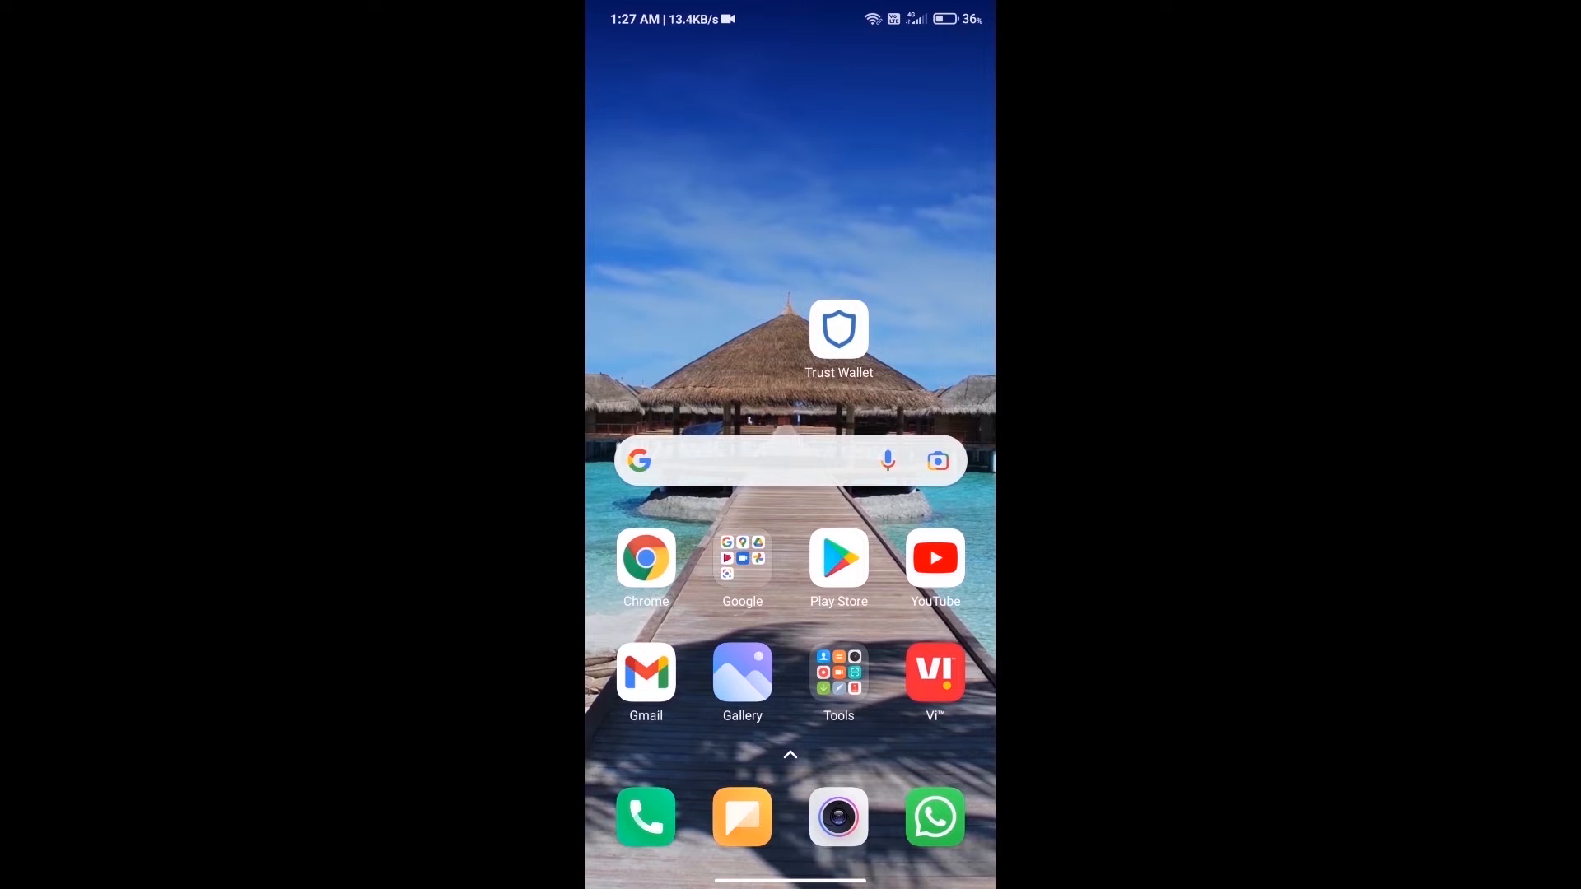
Launch Trust Wallet, preview a $150 ETH purchase, and return to the $82.61 wallet overview
click(839, 328)
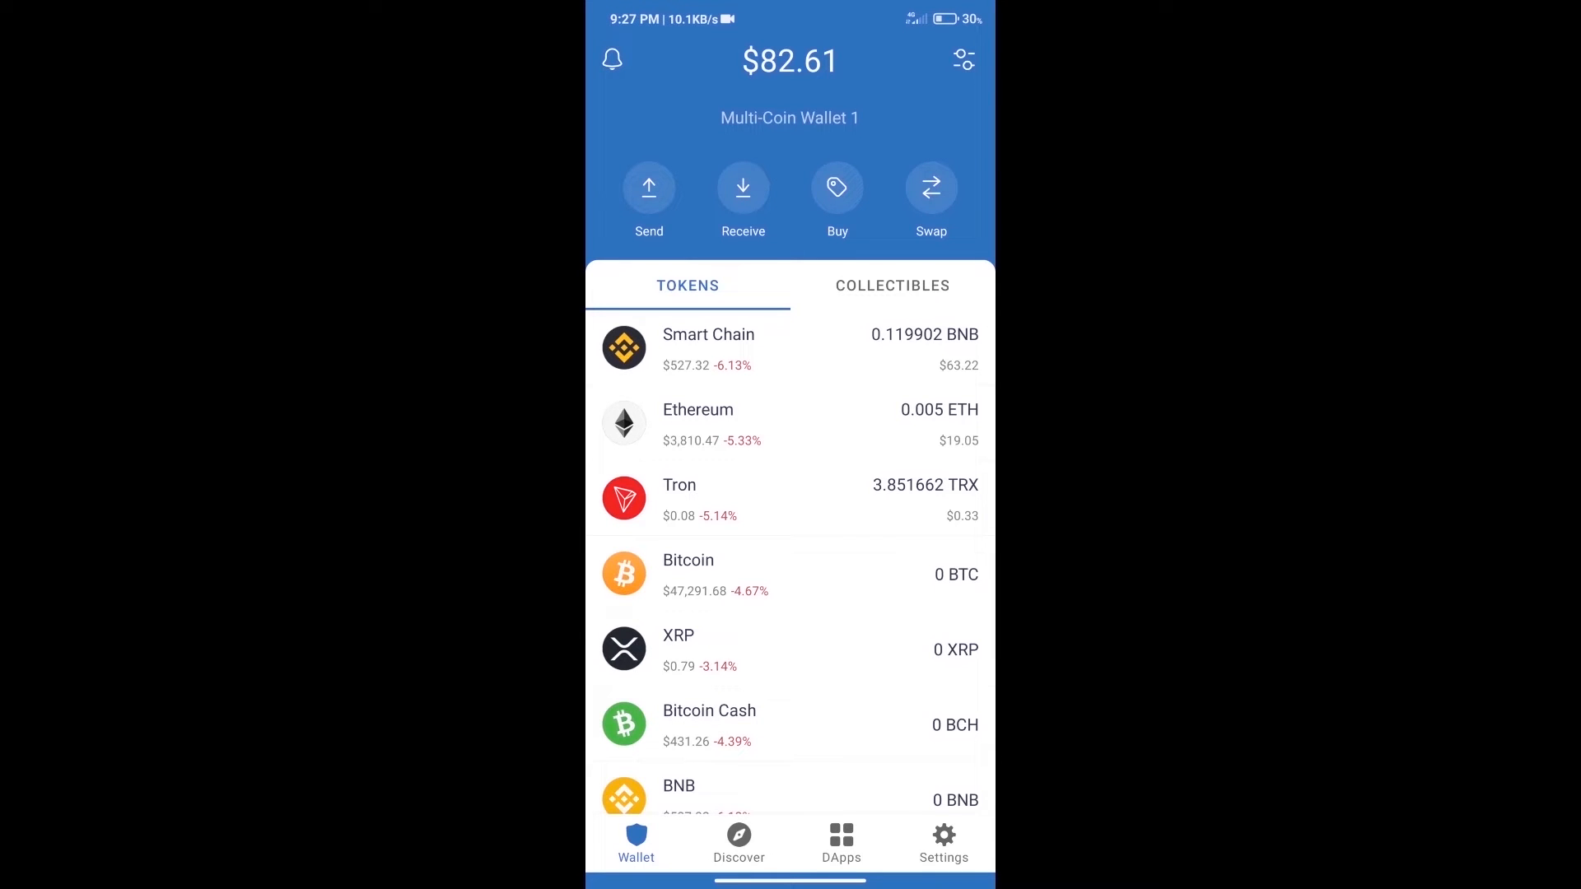
click(837, 188)
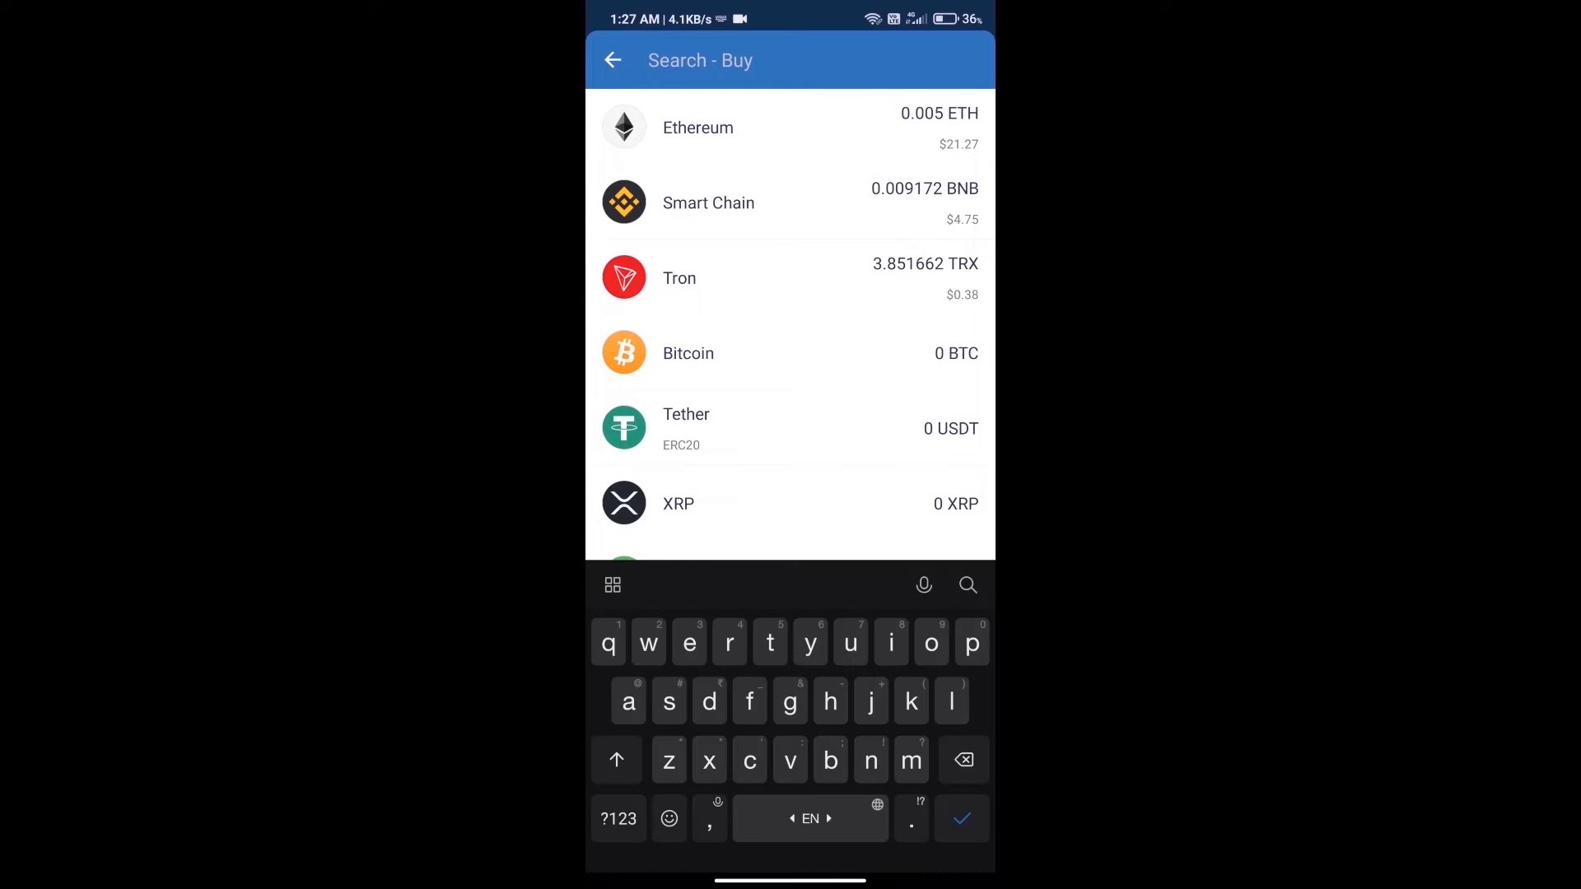
text(eth)
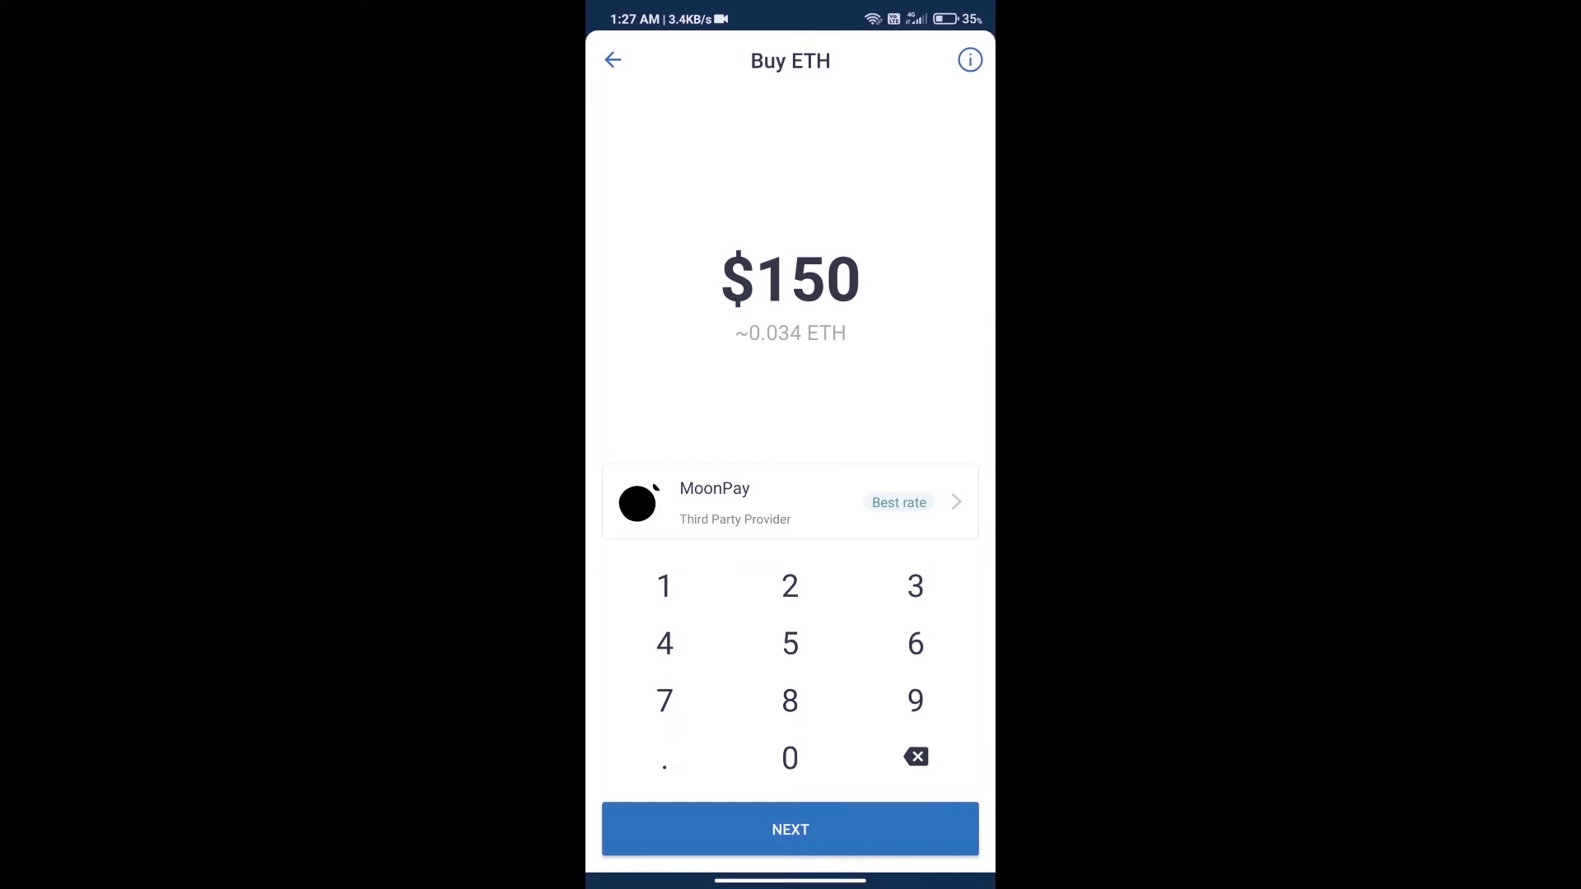
click(790, 758)
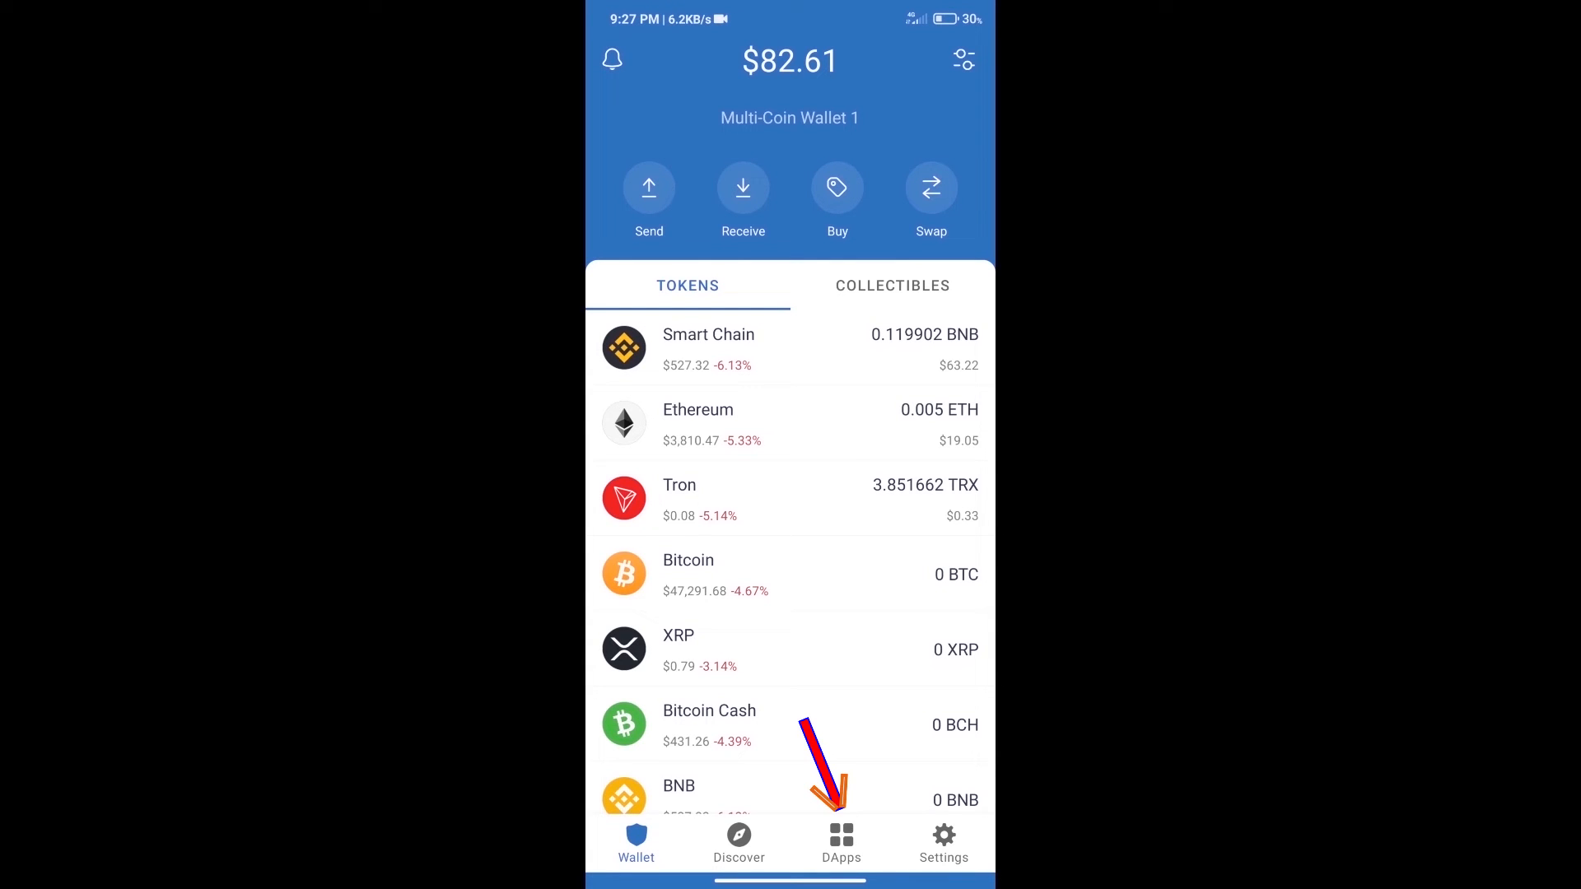
Open Uniswap Exchange from the Popular section of the DApps browser
click(840, 841)
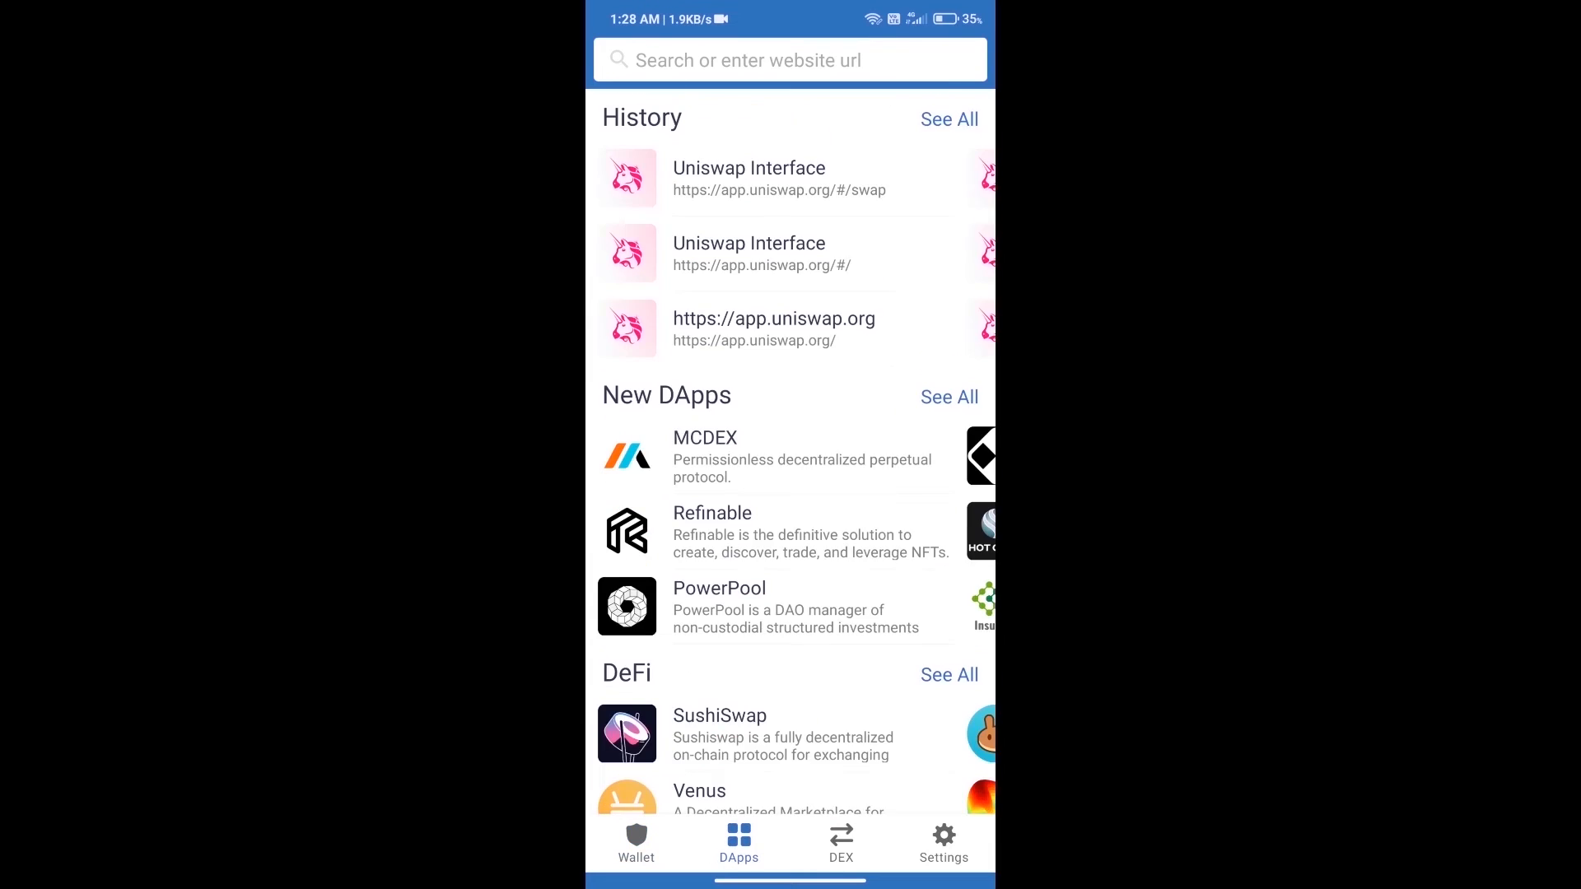
scroll(down, 3)
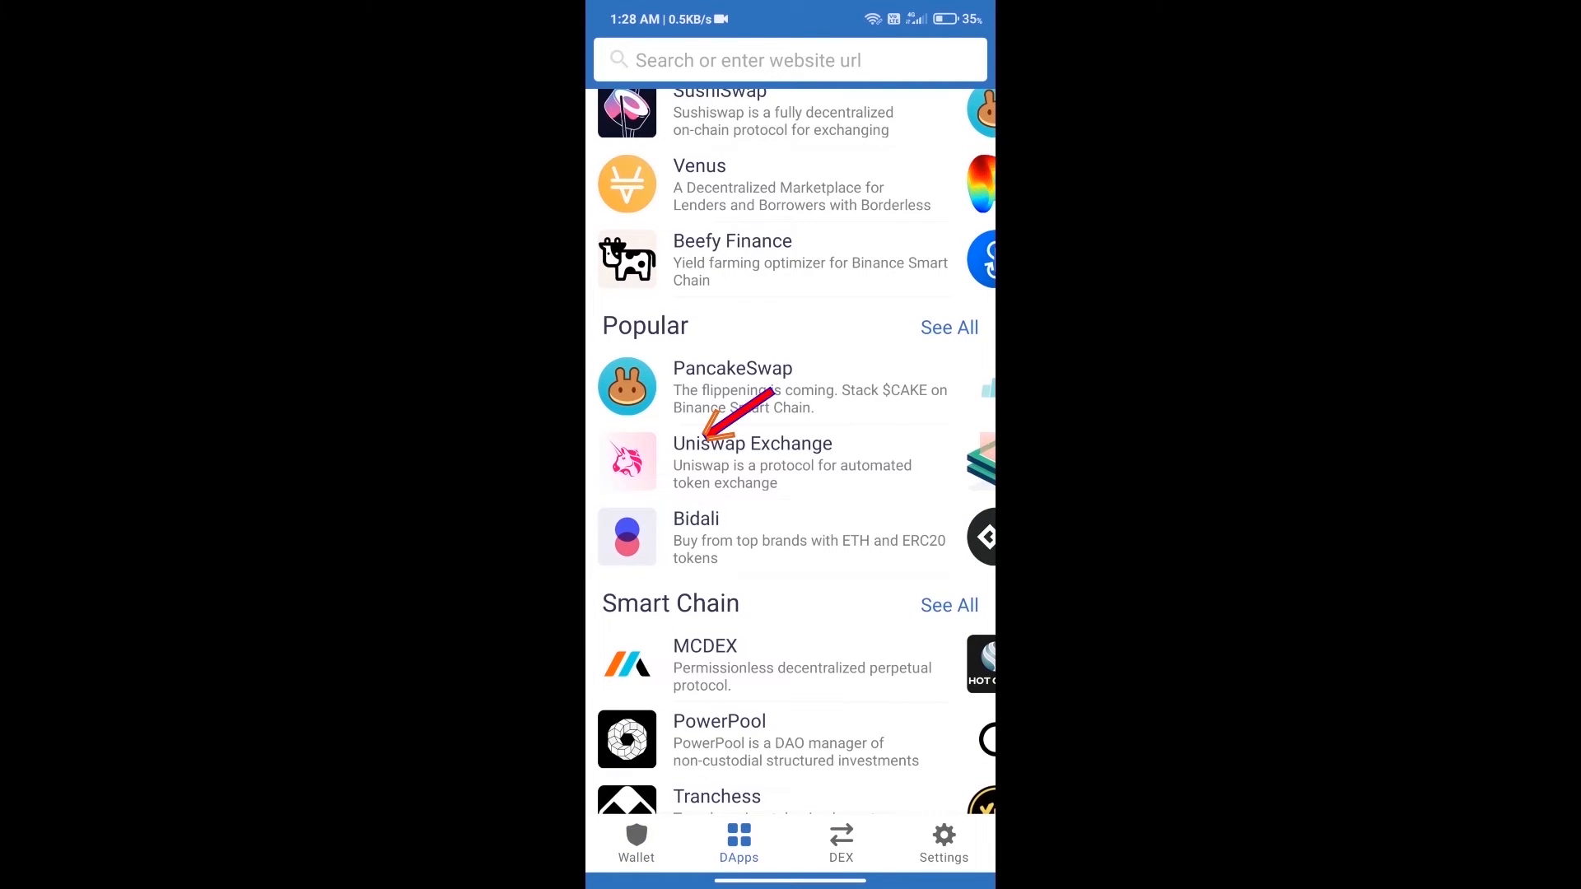
click(752, 463)
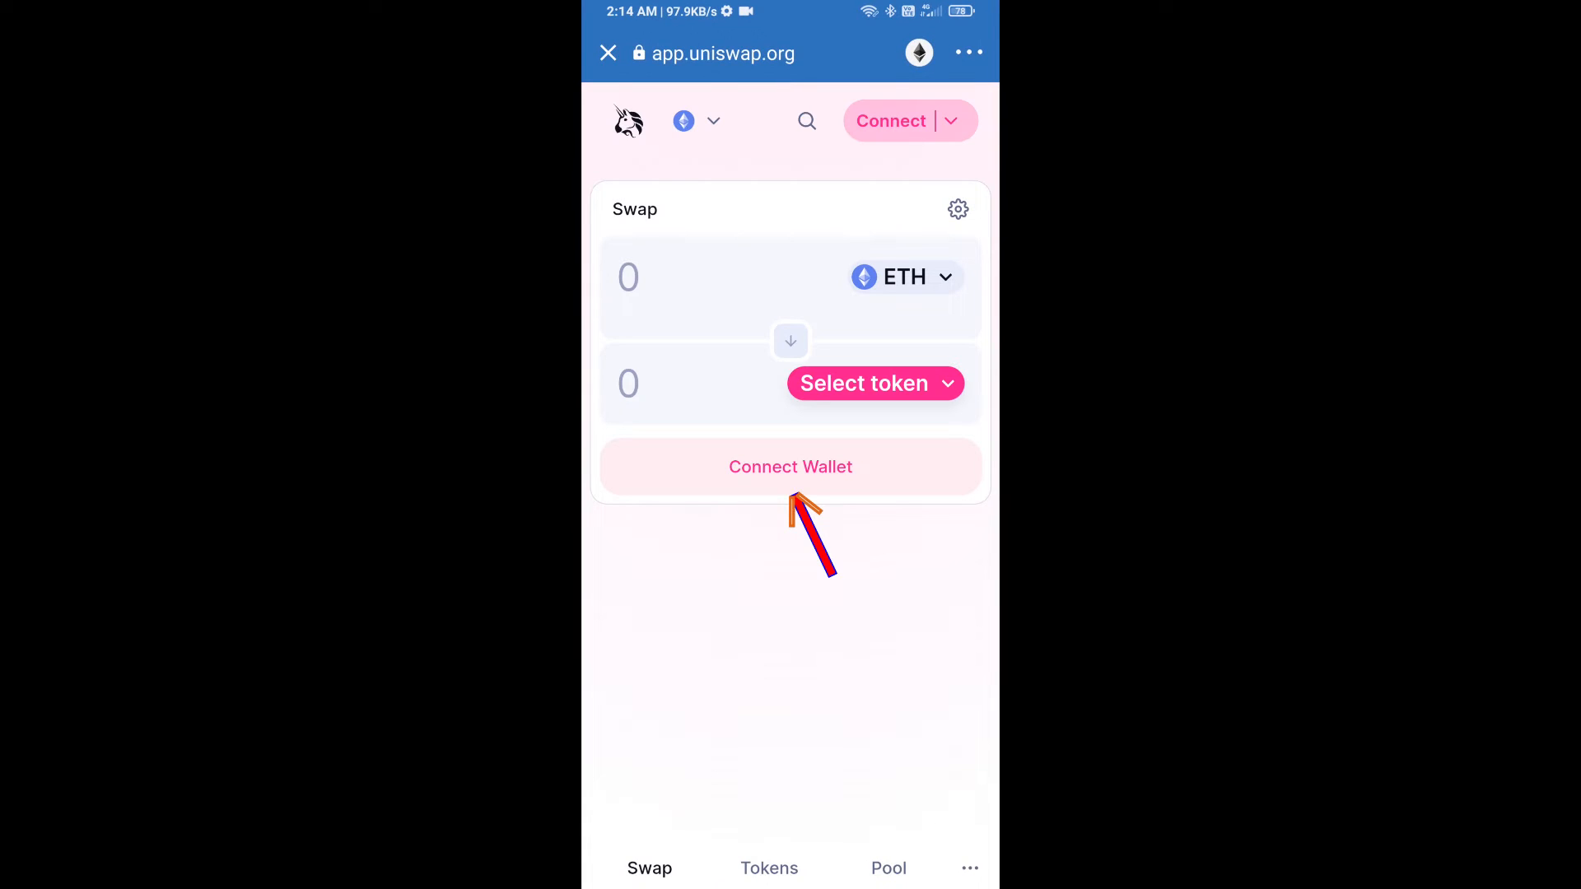
Connect Trust Wallet to Uniswap (0.005 ETH) and choose the receiving token
click(791, 466)
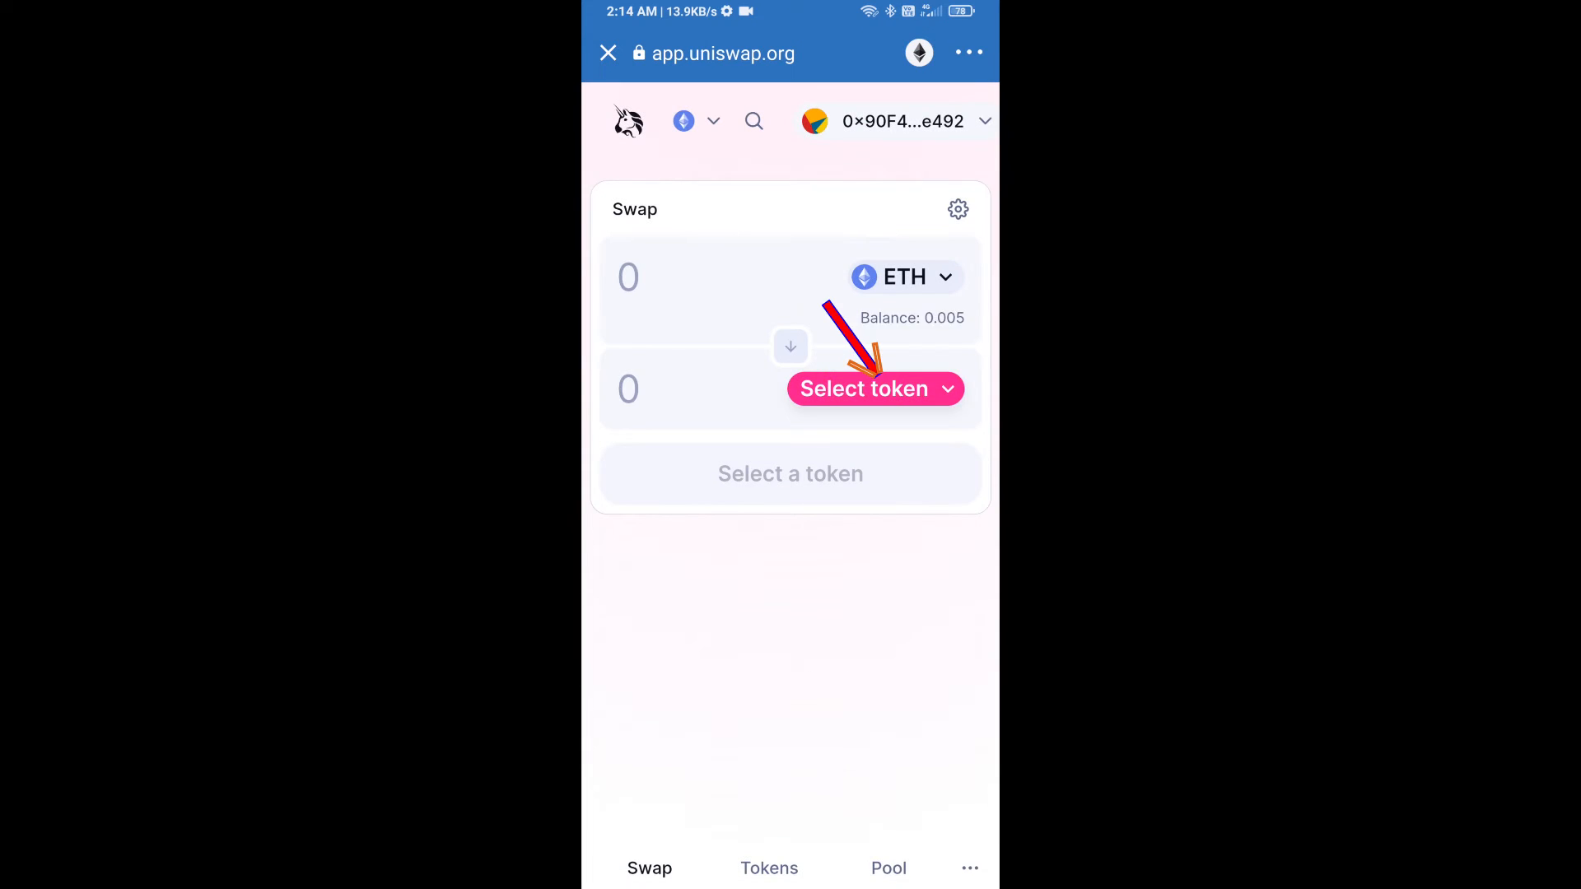
click(873, 388)
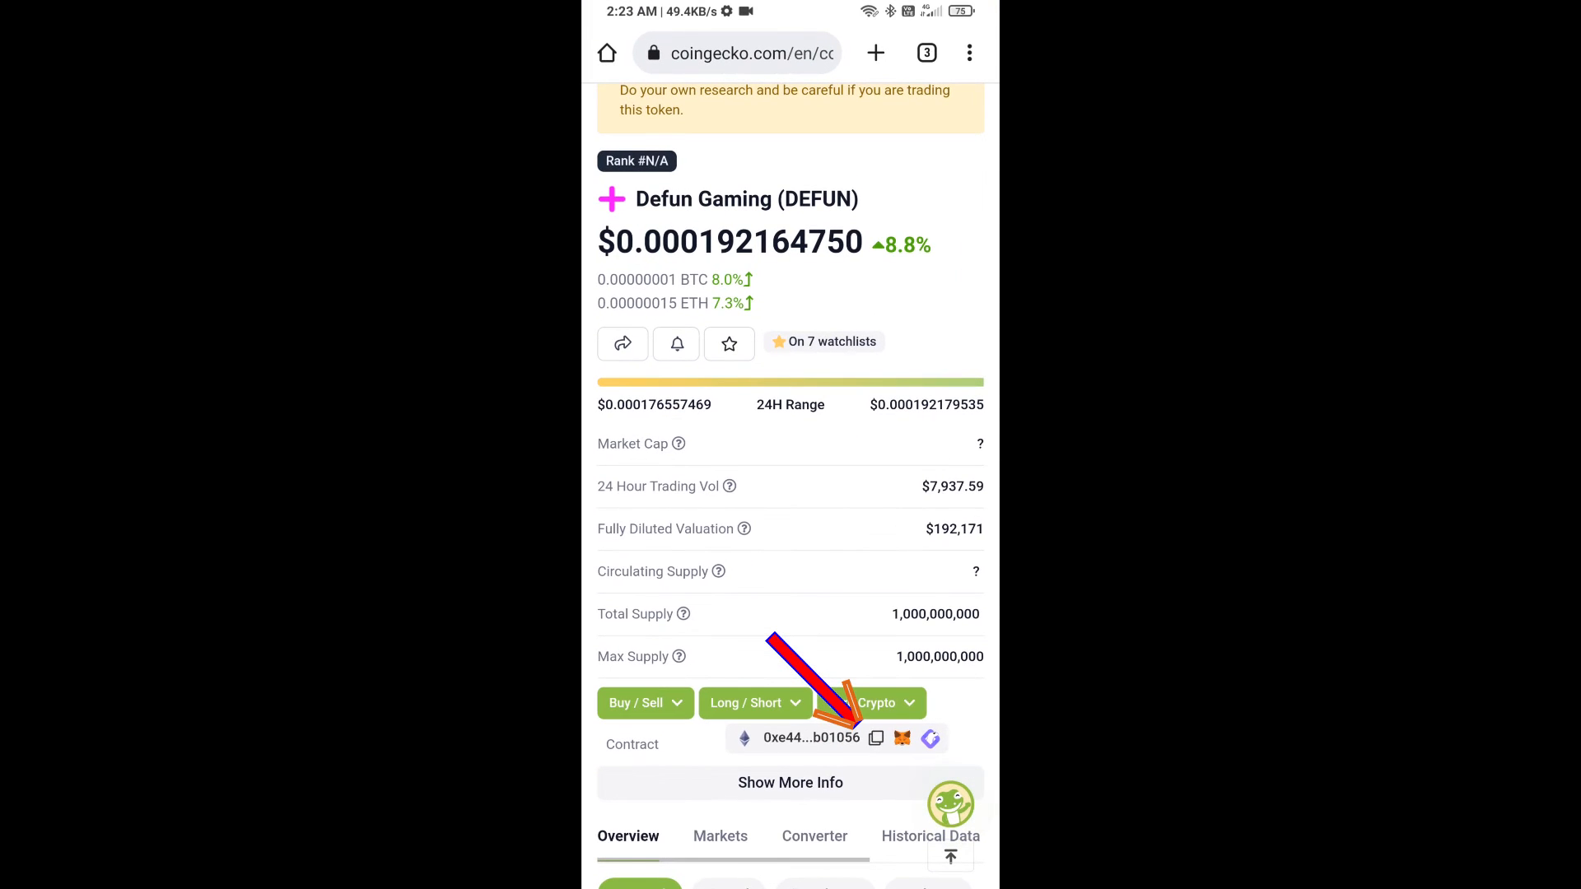
Copy the Defun Gaming (DEFUN) contract address from CoinGecko
click(850, 737)
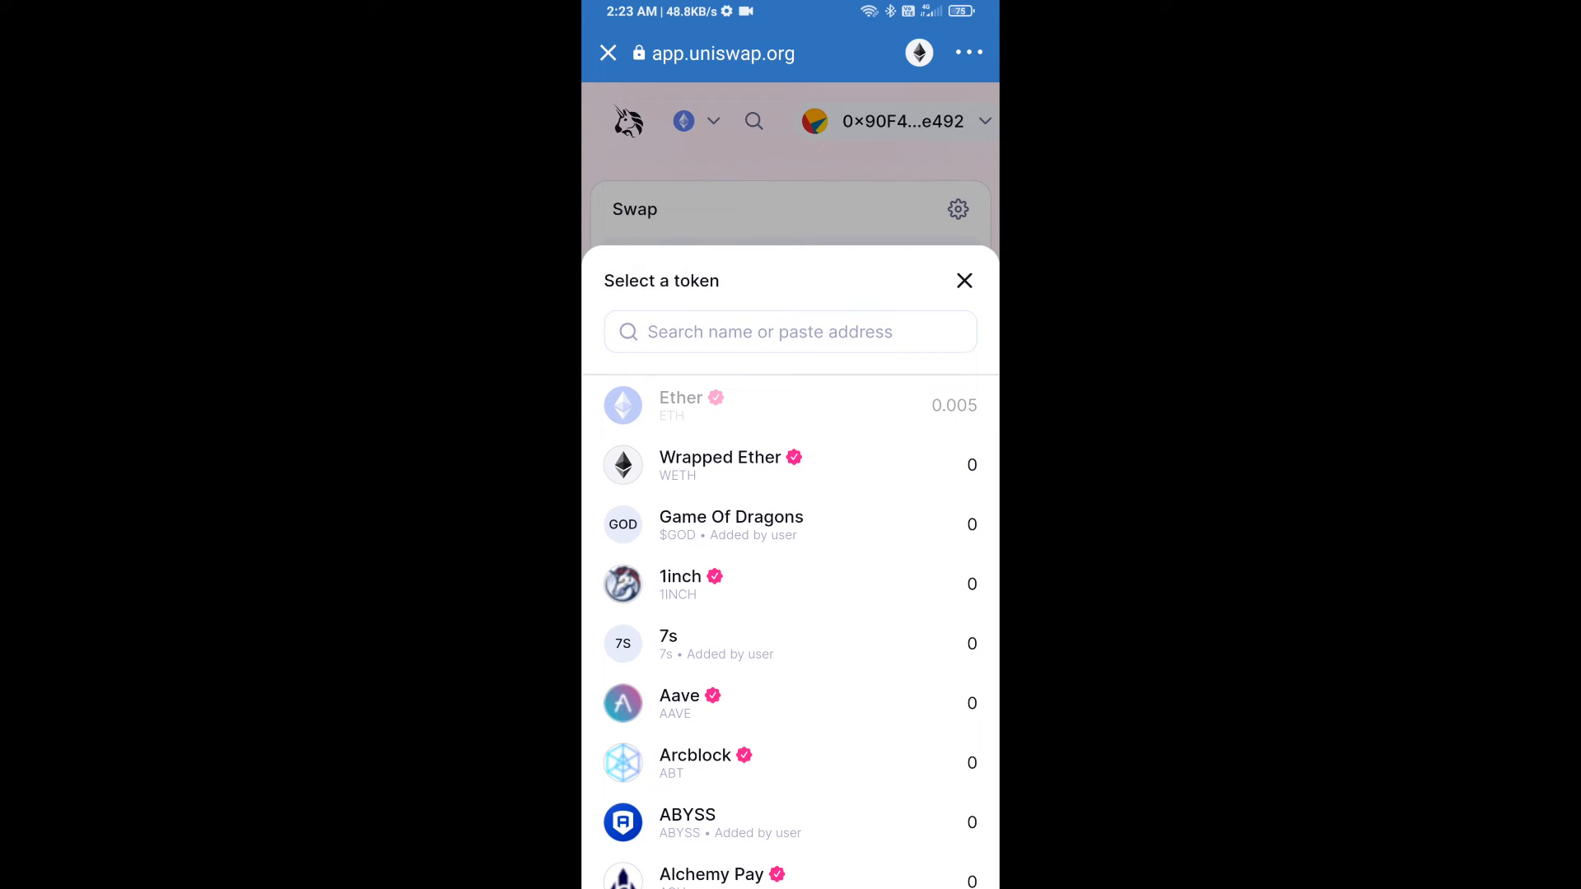
Paste the Defun contract address, select Defun, and accept the unverified-token warning
text(4Af1765B48BAB1d09c0D9C39B01056)
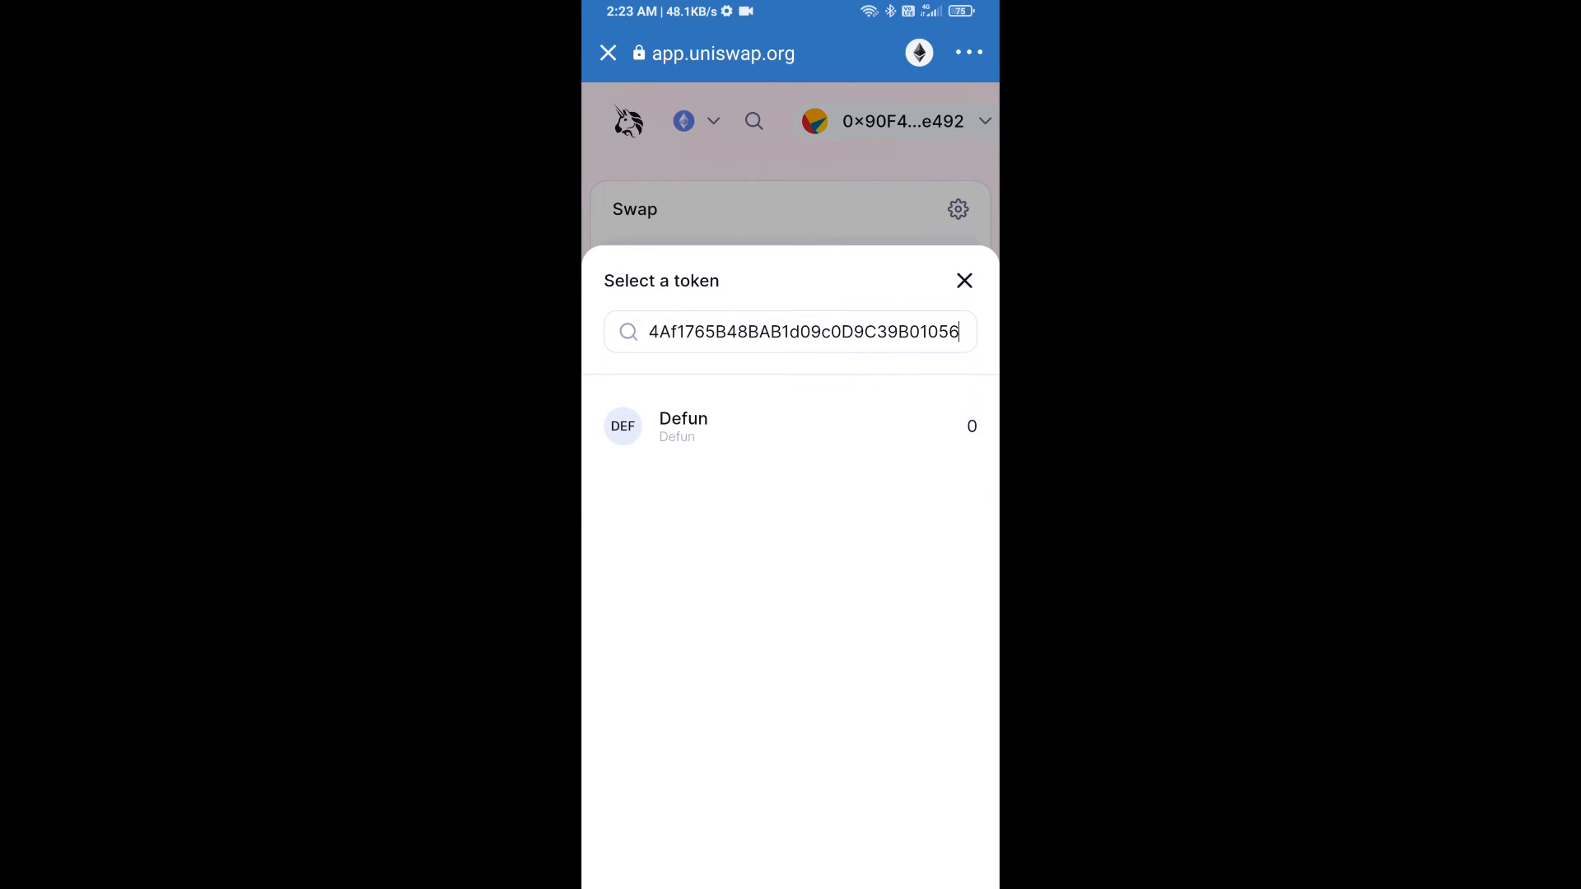
click(683, 424)
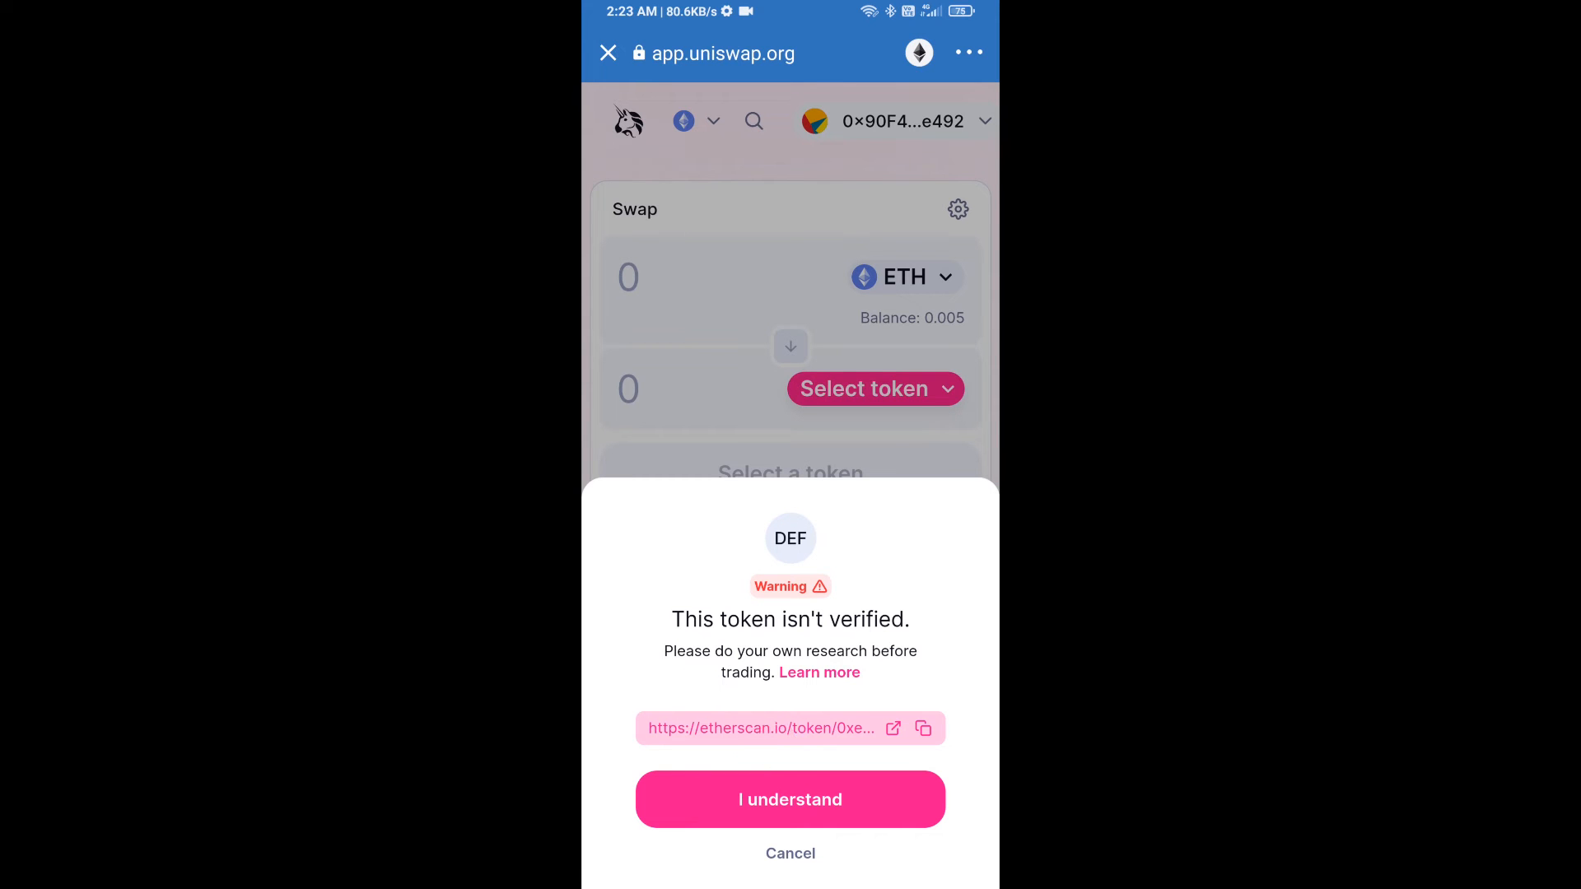
click(790, 799)
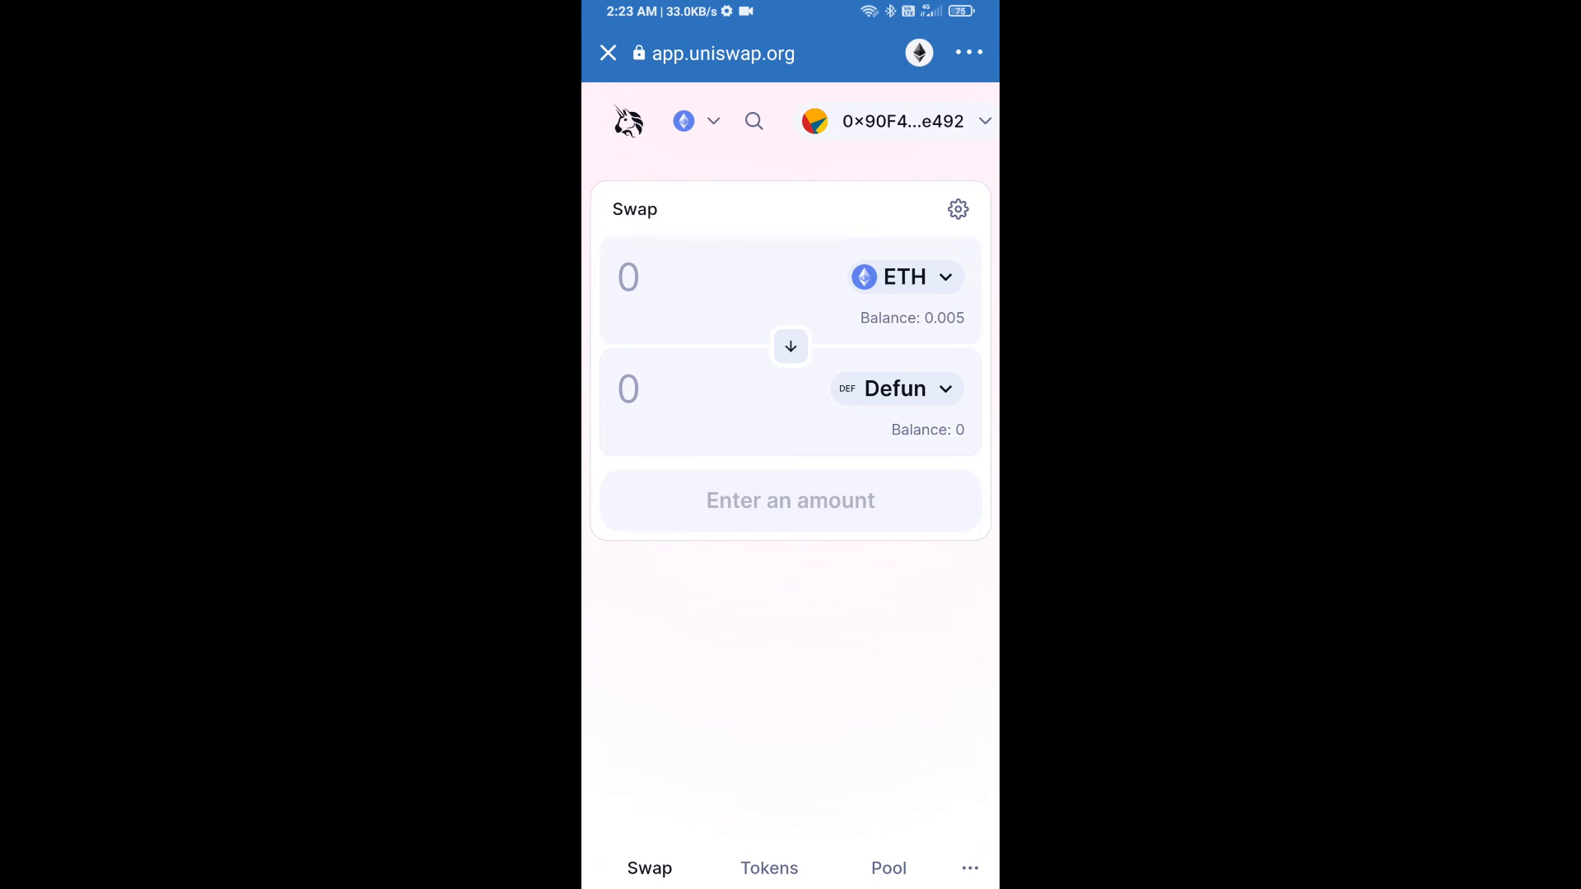
Set Uniswap's slippage tolerance to 5% and close the settings
click(957, 208)
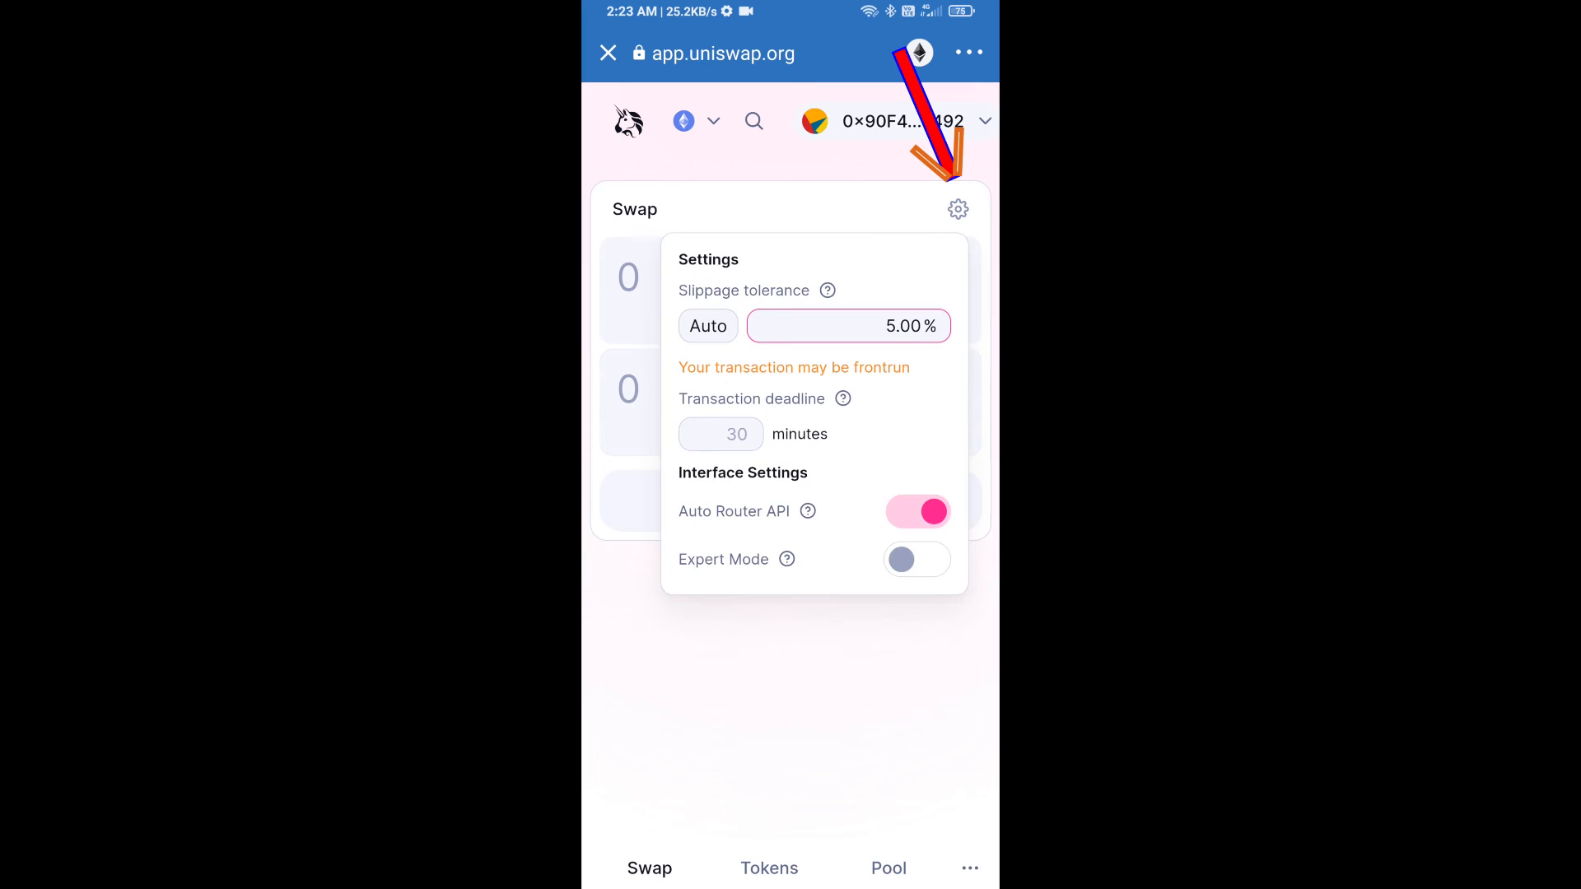
click(848, 327)
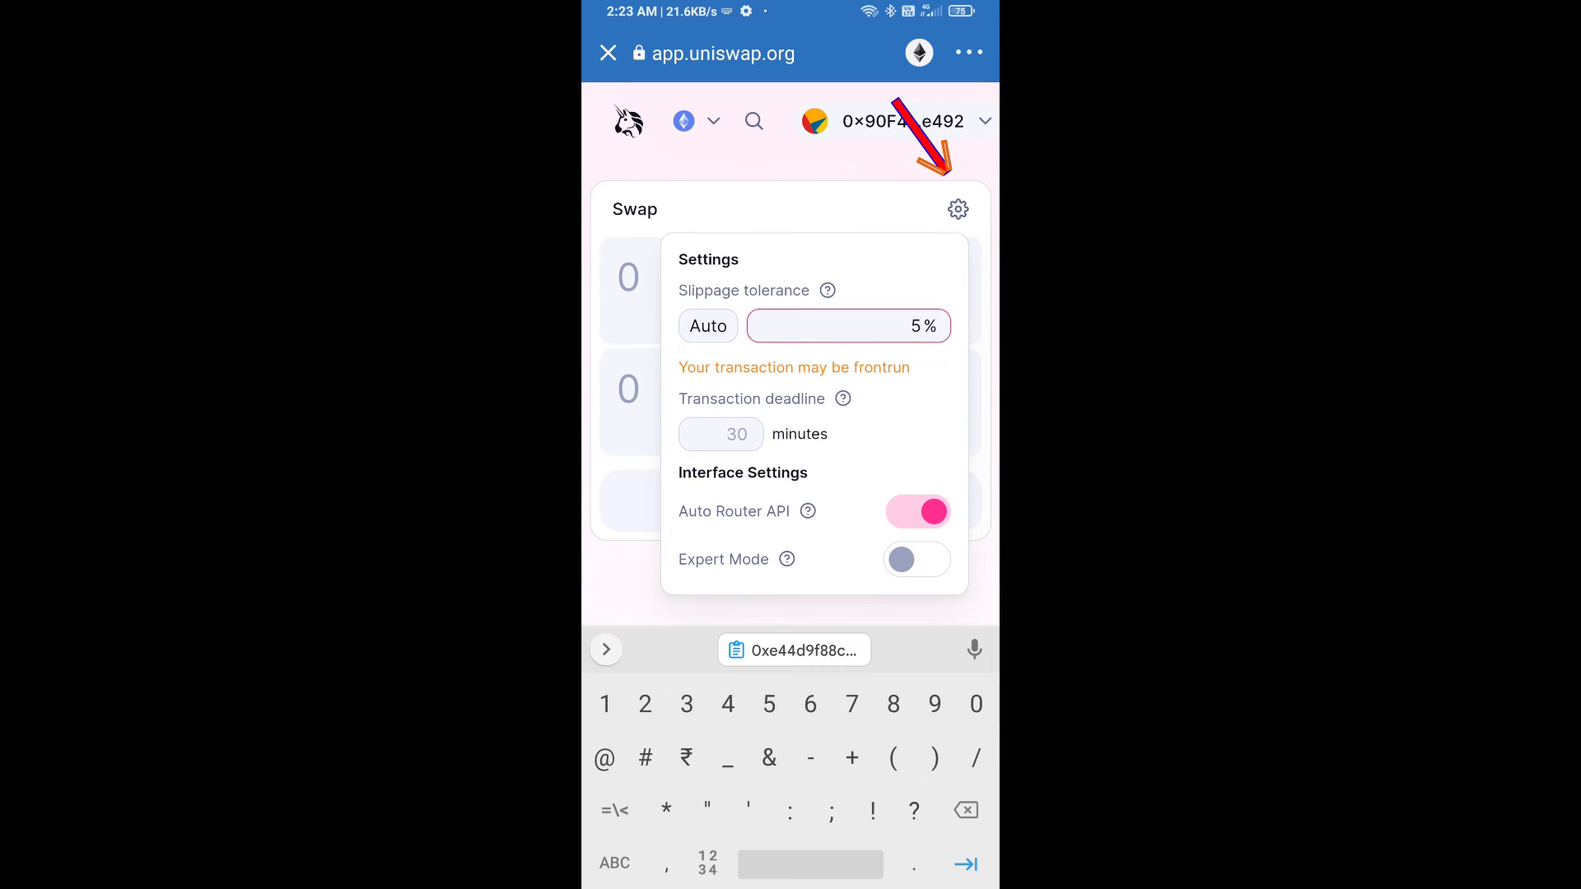
click(956, 208)
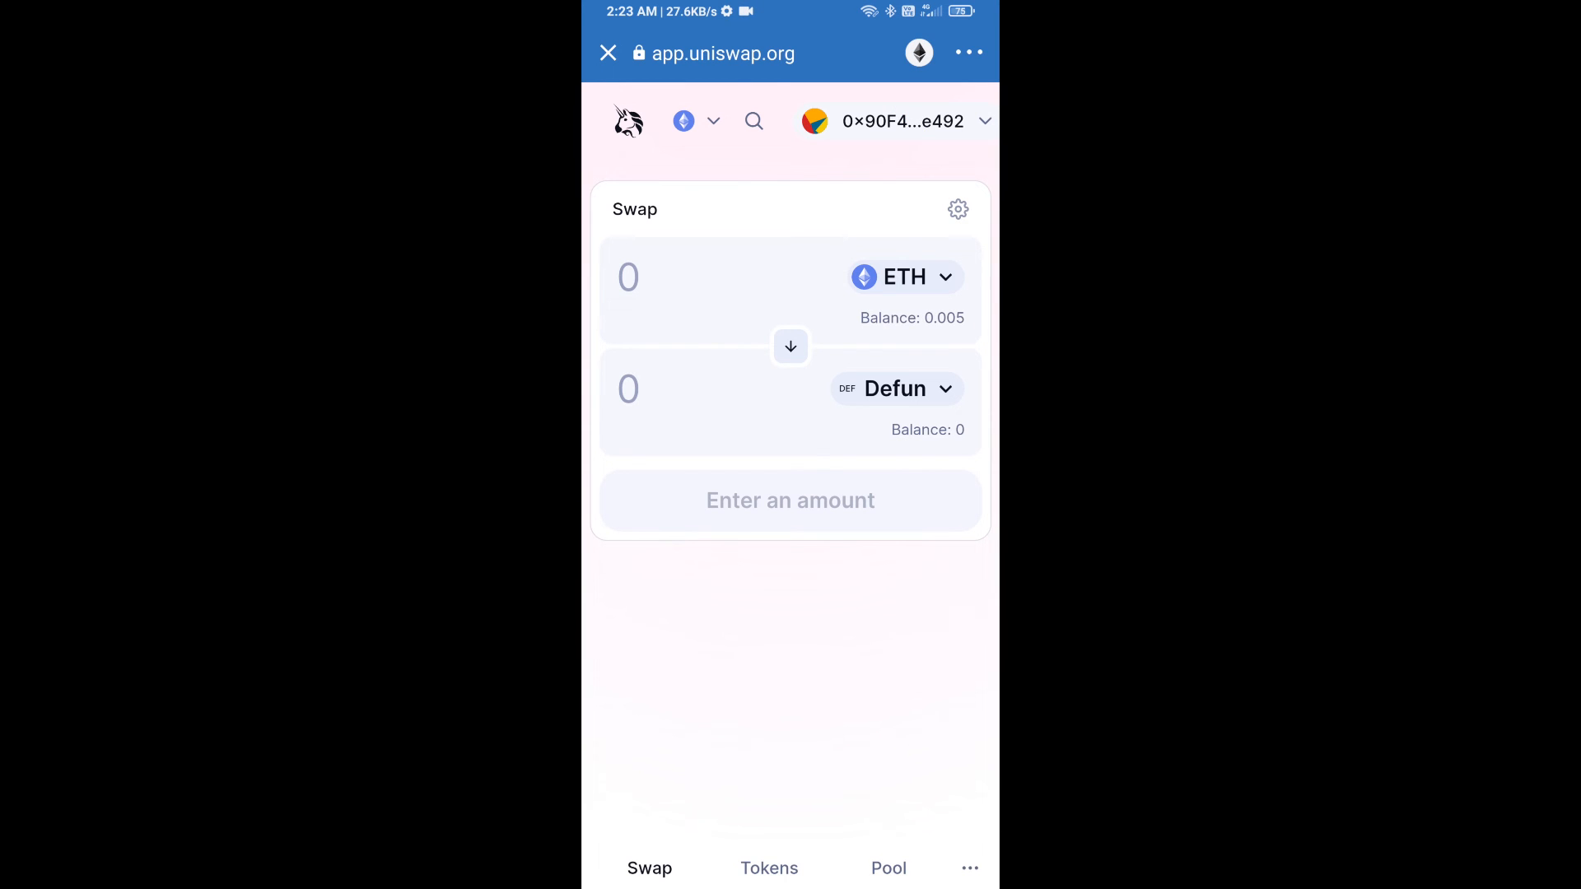
Enter 10 Defun and confirm the swap for about 0.0000015 ETH
text(10)
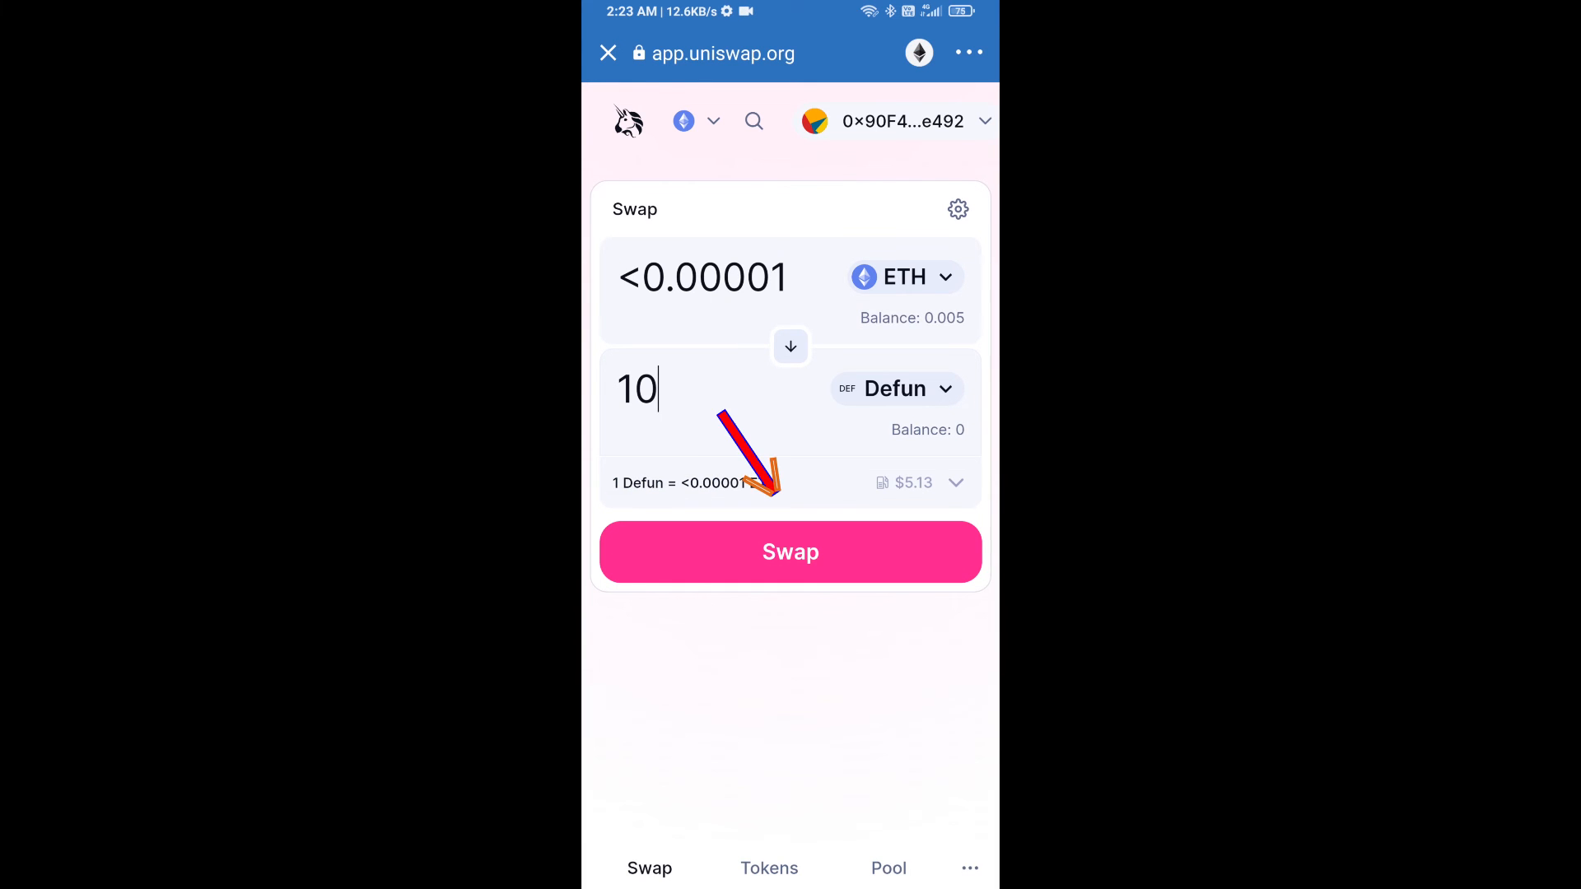
click(790, 551)
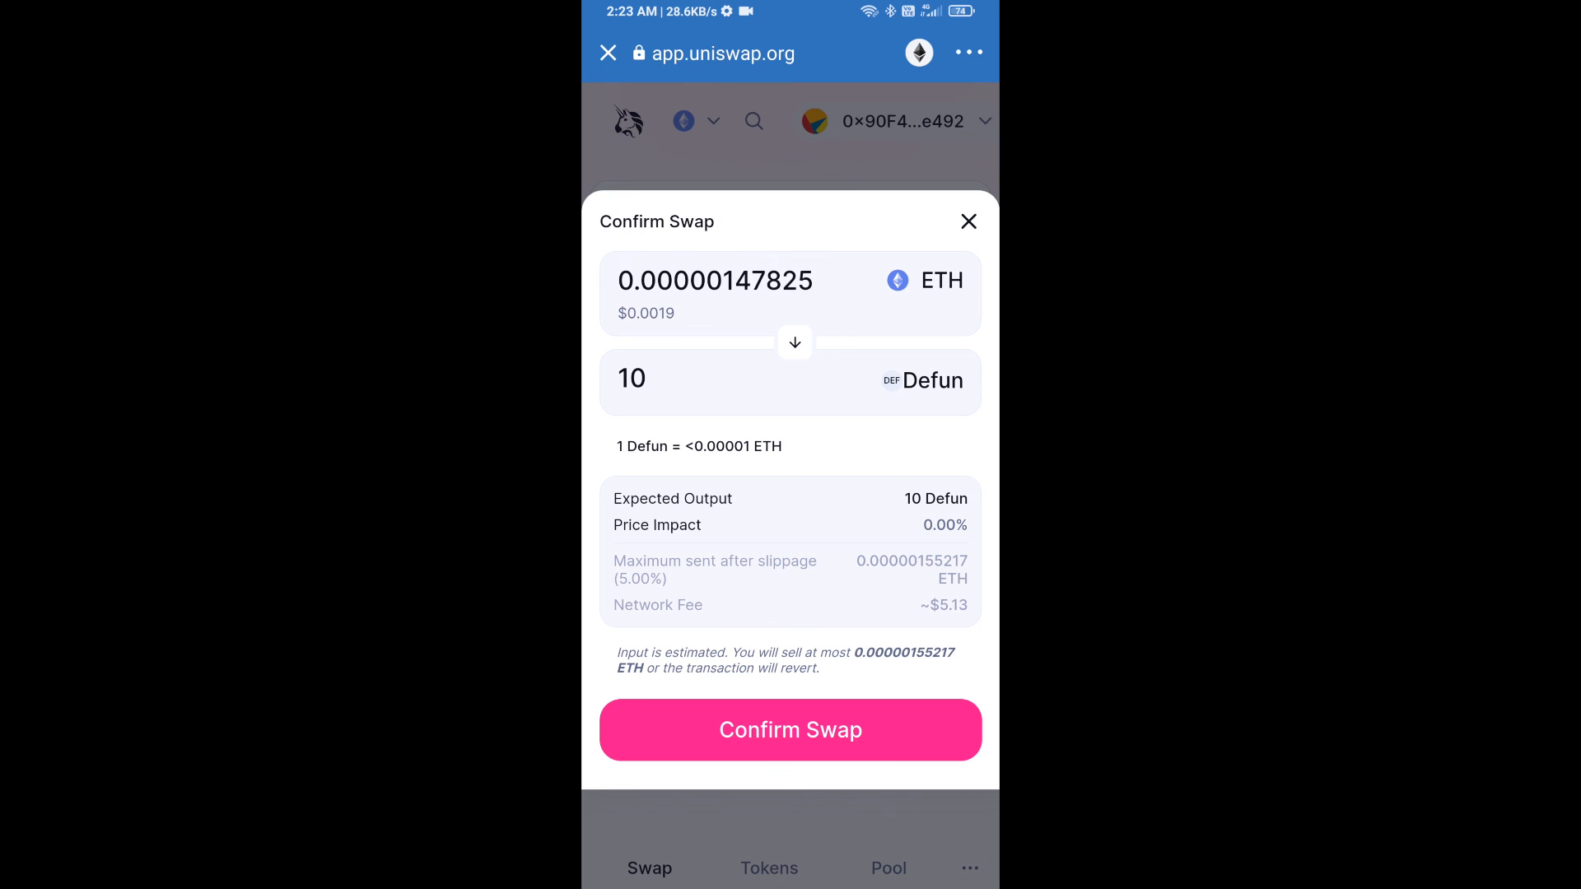
click(791, 729)
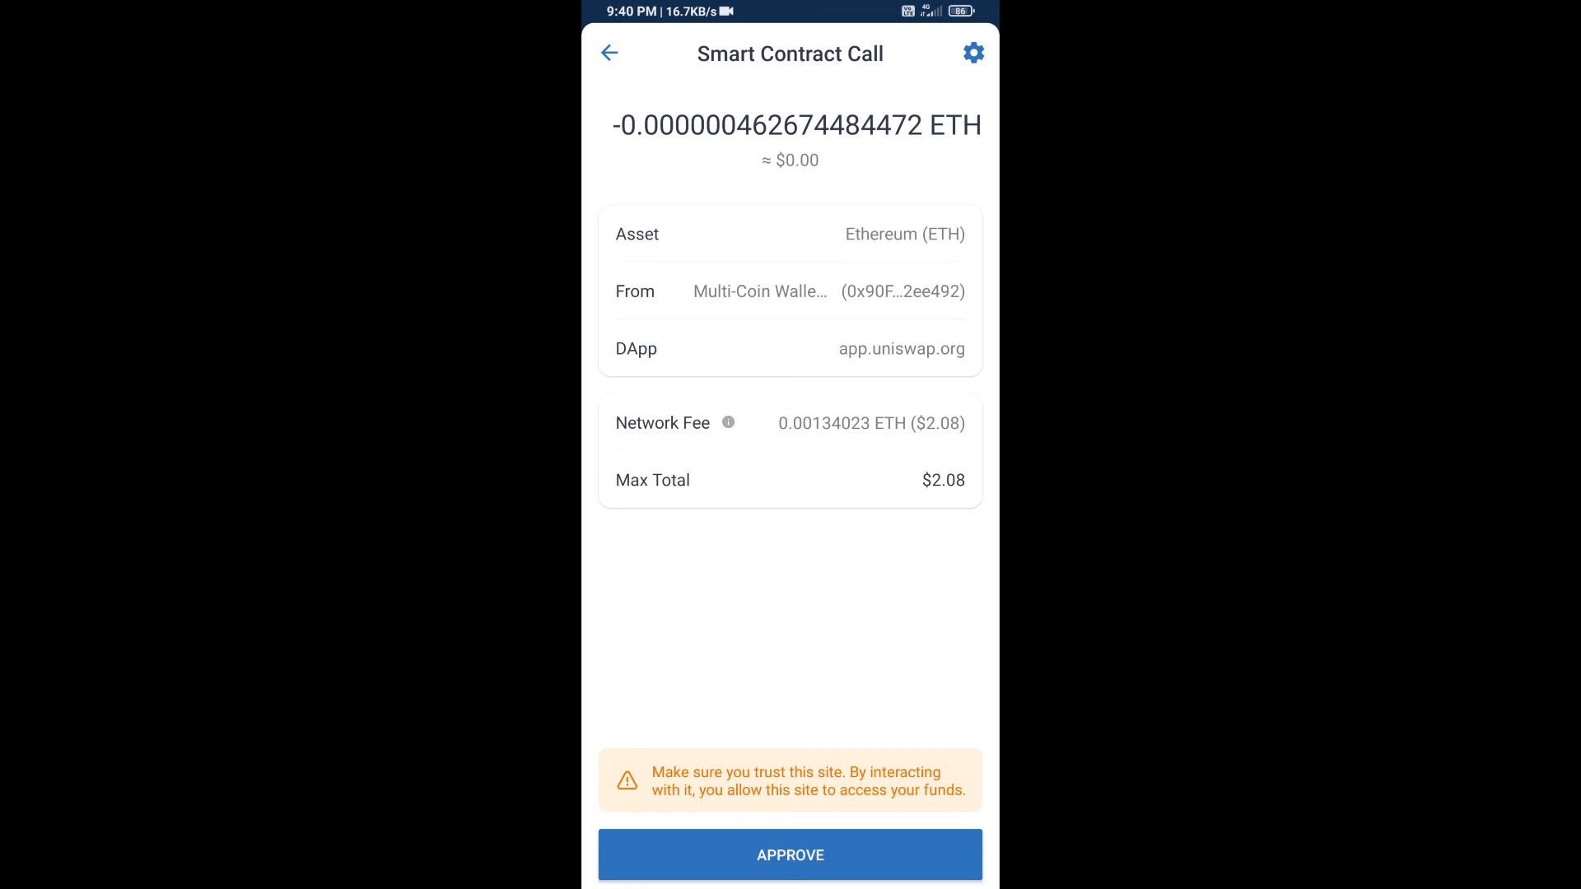